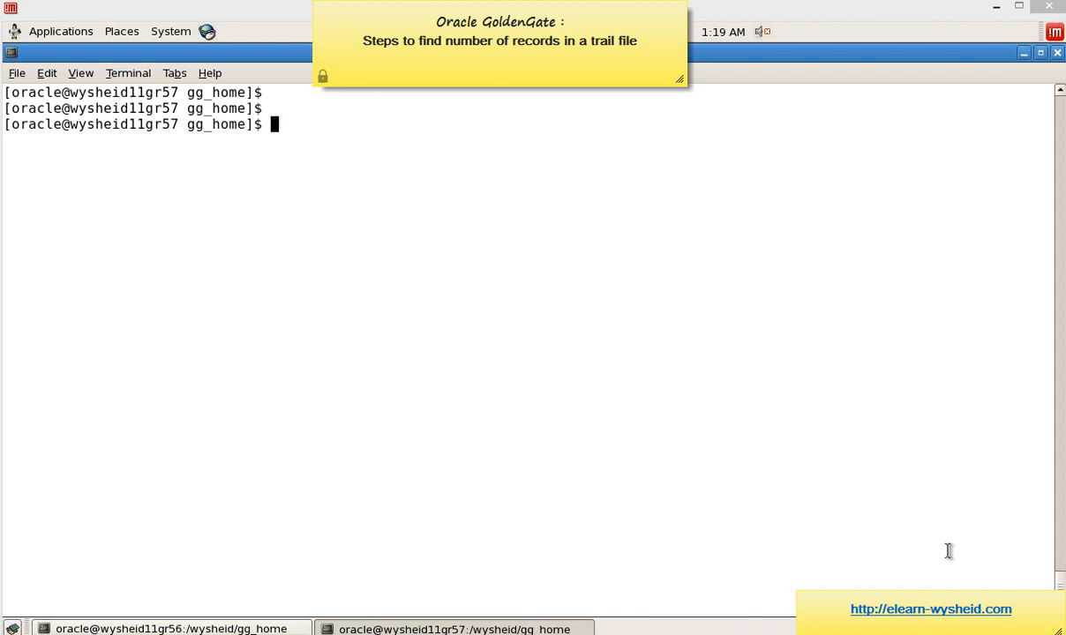
# Step: List the dirdat directory with ls -al, showing trail files aa000000, bb000000, cc000000 and ra000002
pyautogui.write('ls')
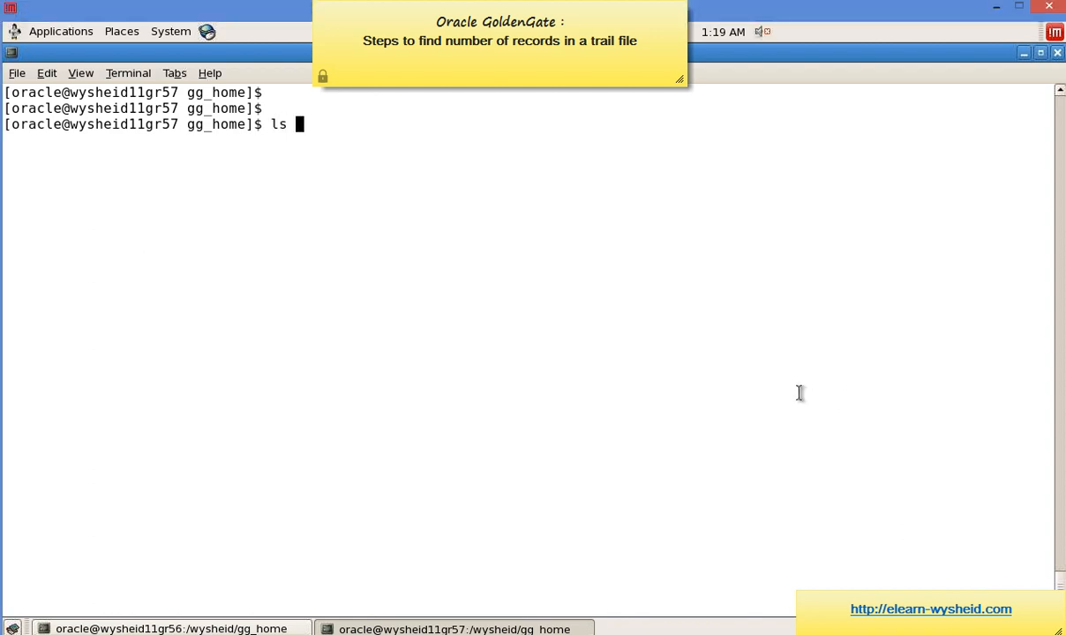
pyautogui.write('-al dirdat')
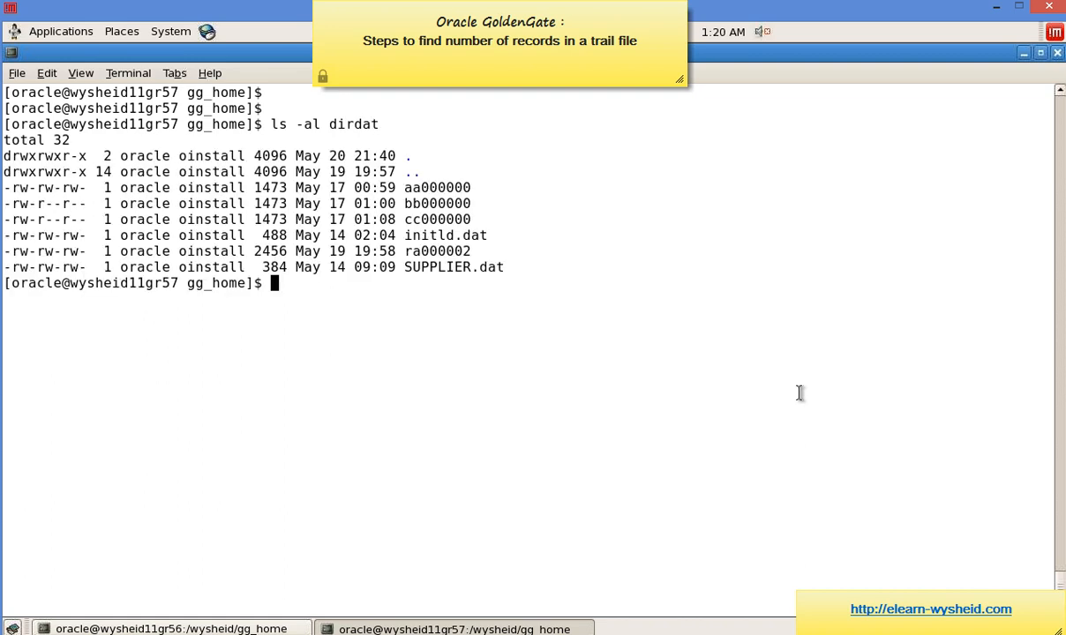
pyautogui.moveTo(879, 352)
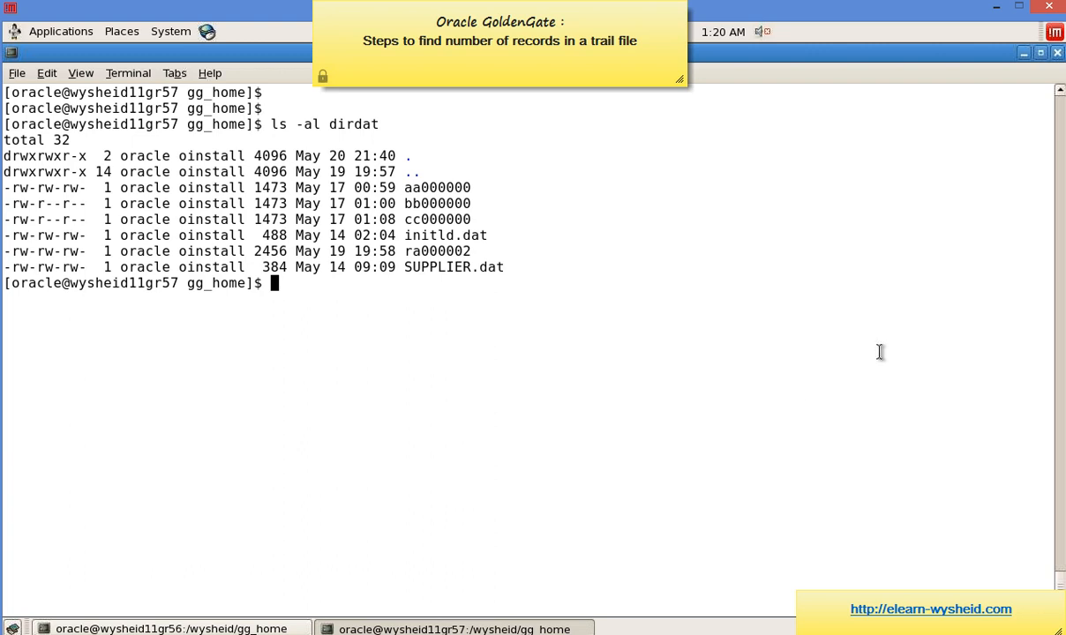
pyautogui.moveTo(424, 188)
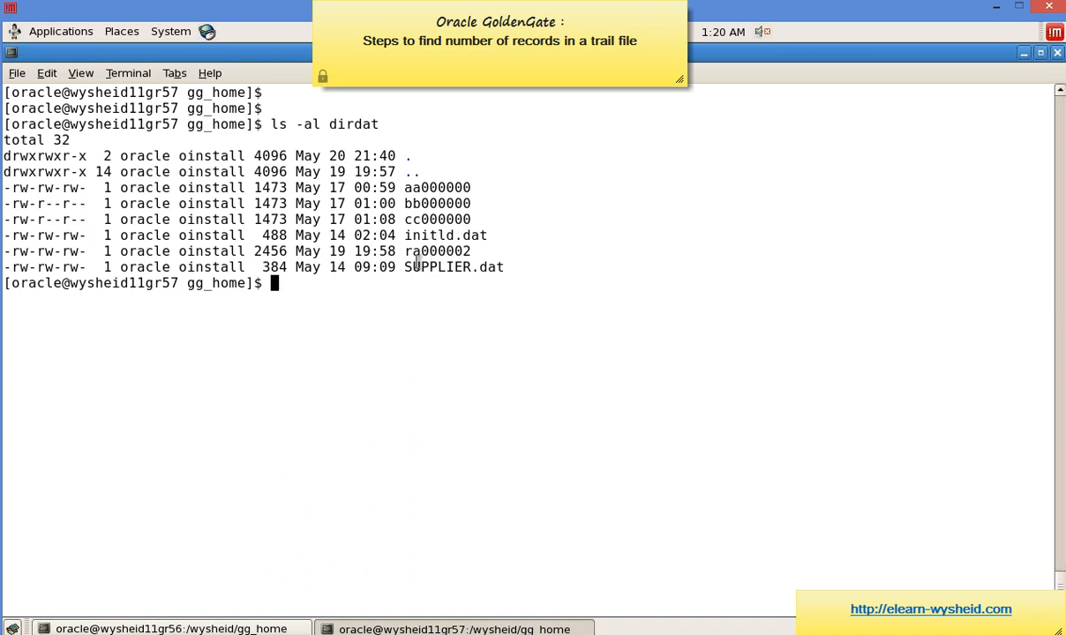
pyautogui.doubleClick(425, 251)
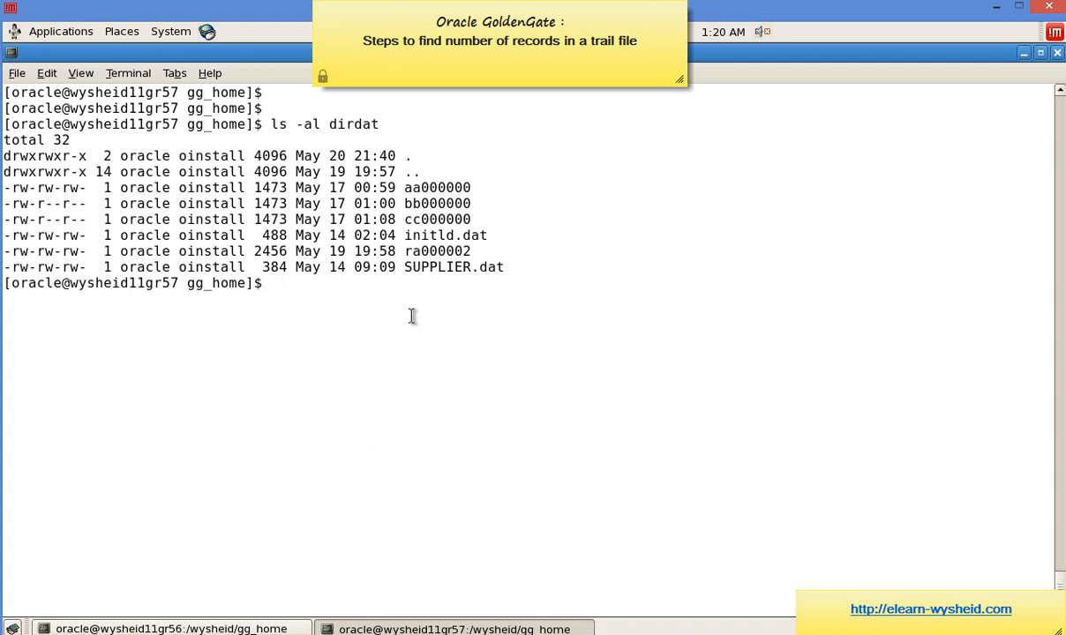
# Step: Launch ./logdump to reach the Oracle GoldenGate Logdump 11.2.1.0.1 prompt
pyautogui.write('./')
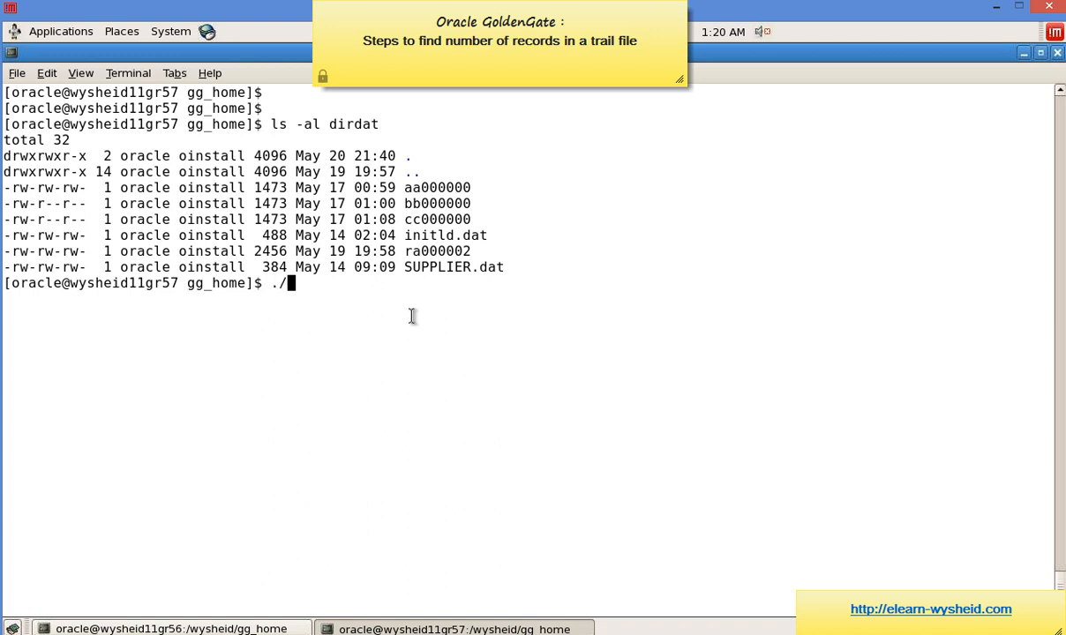
pyautogui.write('logdump')
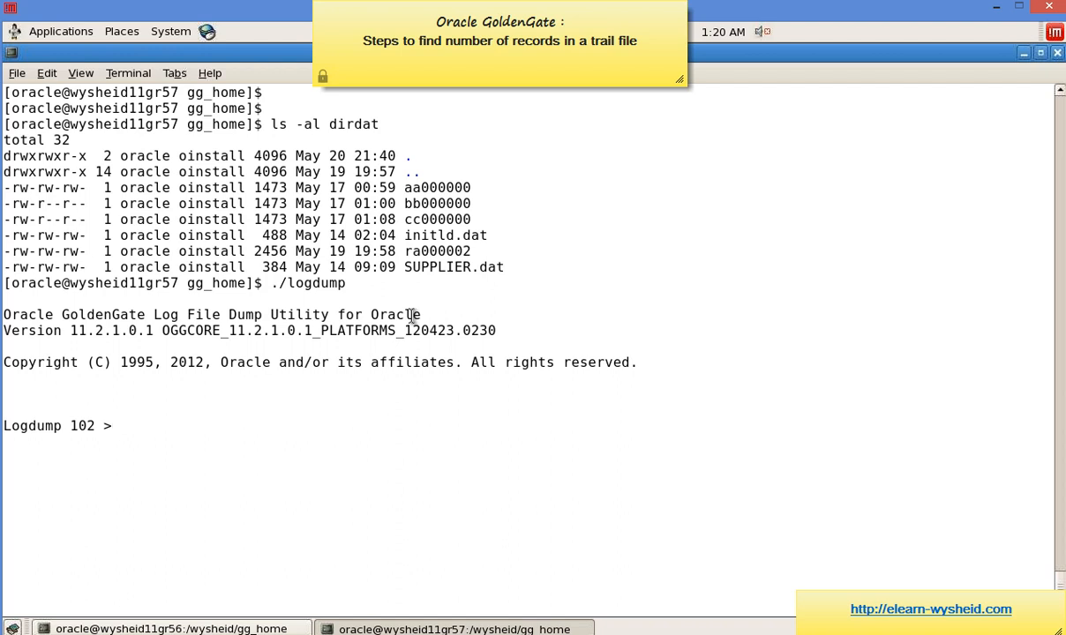
# Step: Make ./dirdat/ra000002 the current LogTrail with the Logdump open command
pyautogui.write('open ./dirdat/')
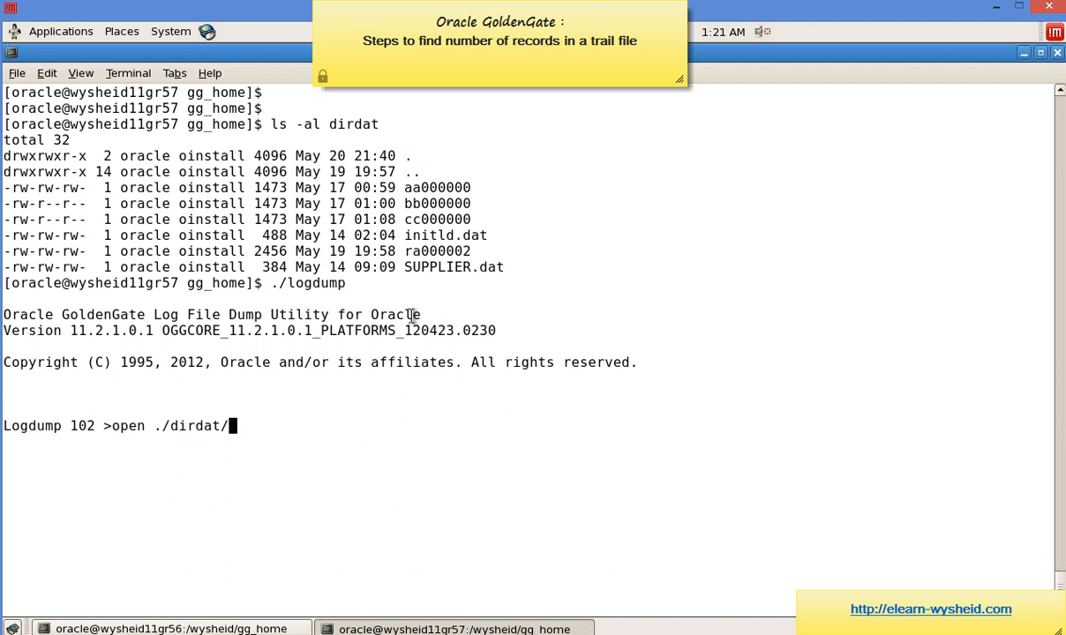
pyautogui.doubleClick(436, 251)
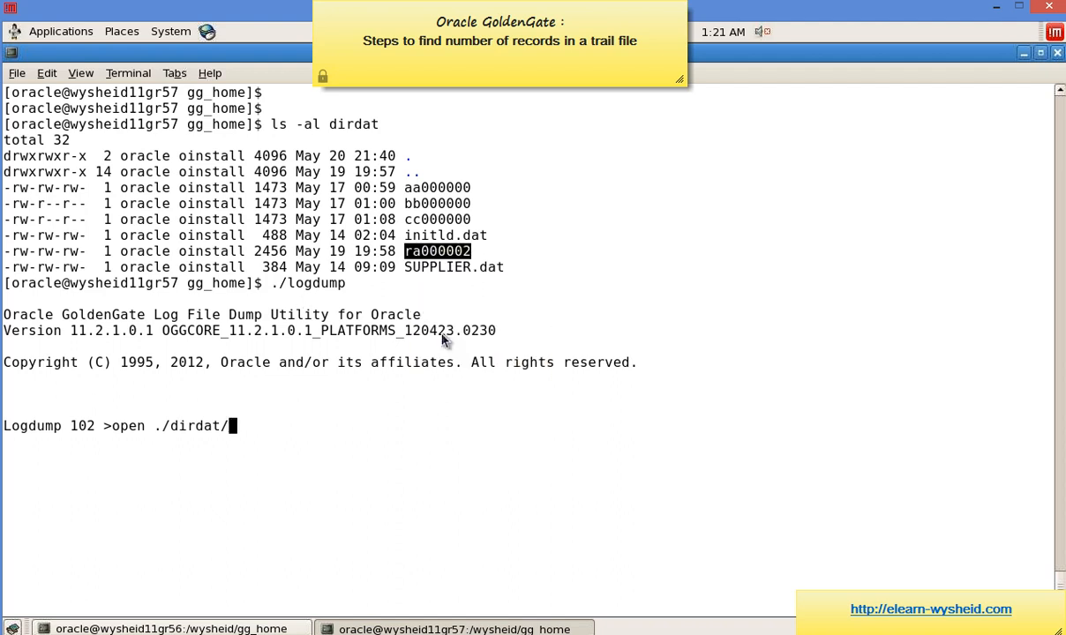
pyautogui.write('ra000002')
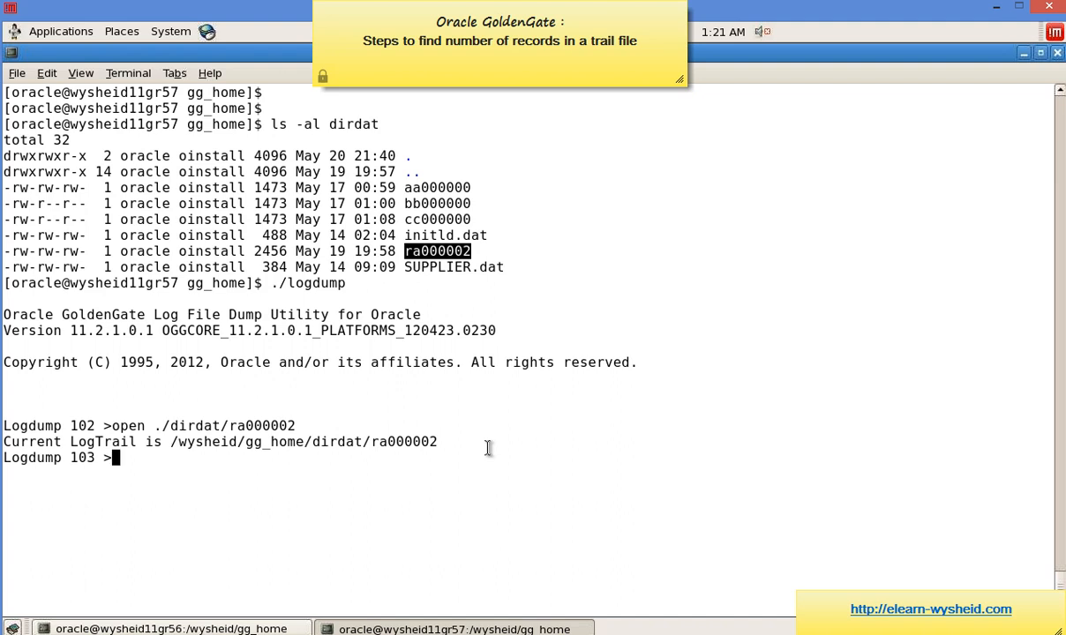
# Step: Show ra000002's environment with env: end of file at 2456, current position 0
pyautogui.write('env')
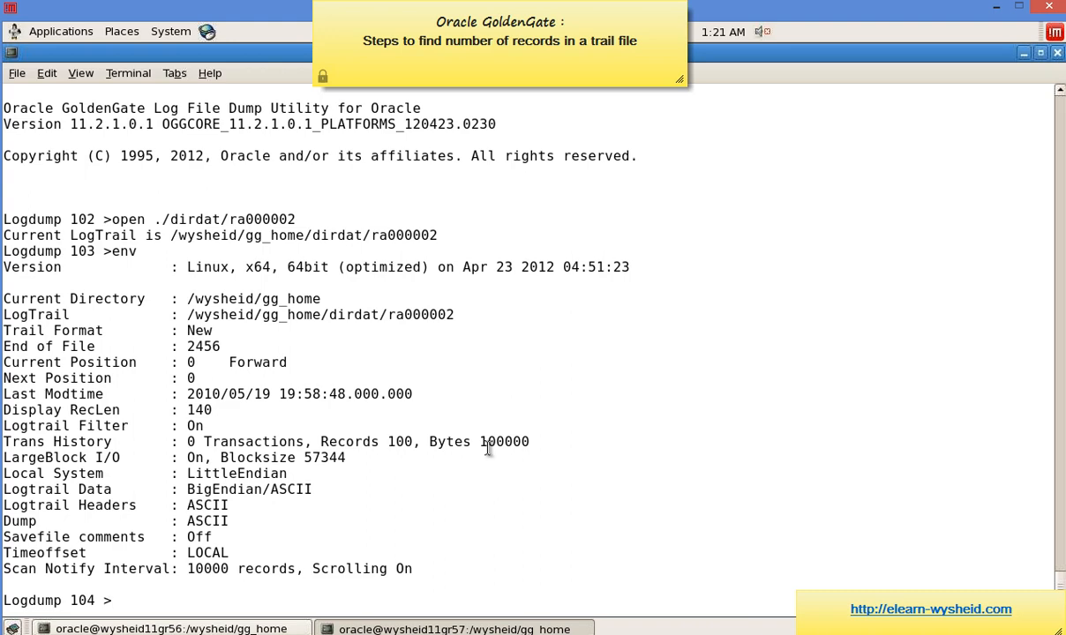
# Step: Run count on ra000002: 11 records, 1542 data bytes across 6 transactions
pyautogui.write('count')
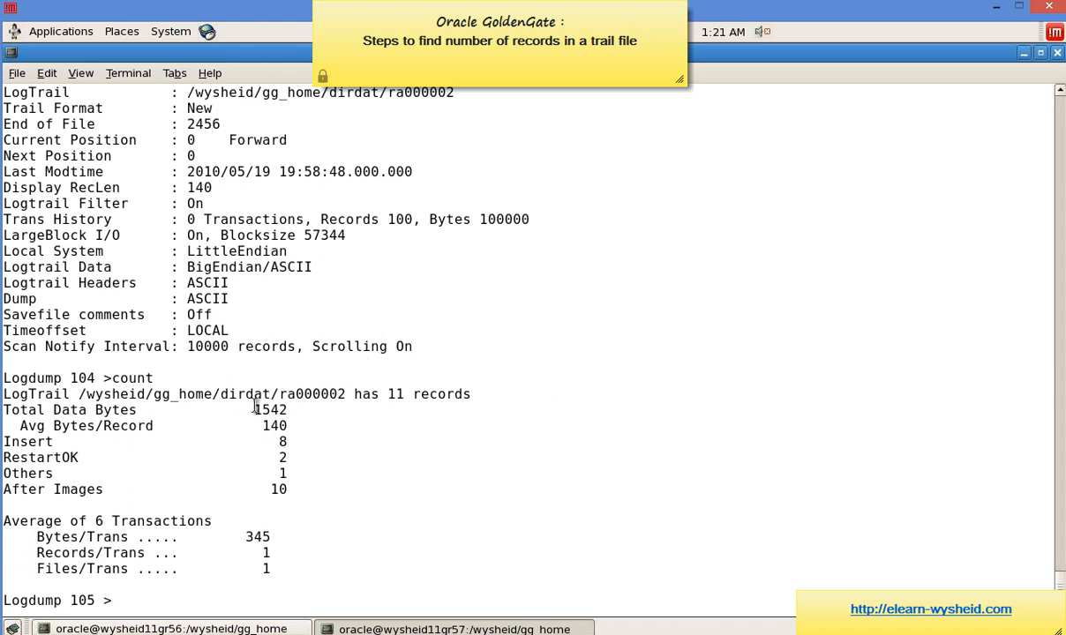
pyautogui.doubleClick(270, 409)
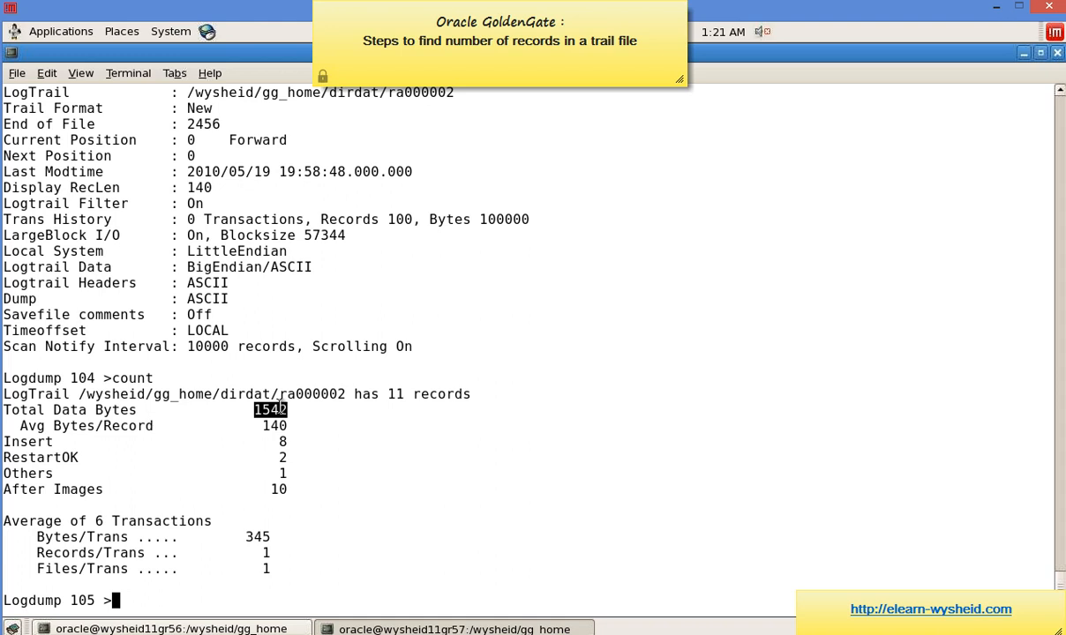